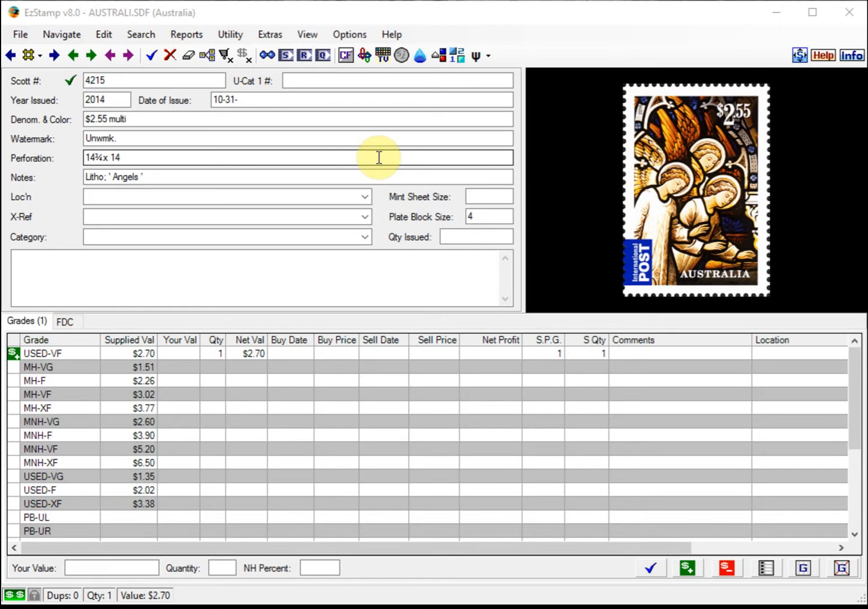
mouse_move(336, 116)
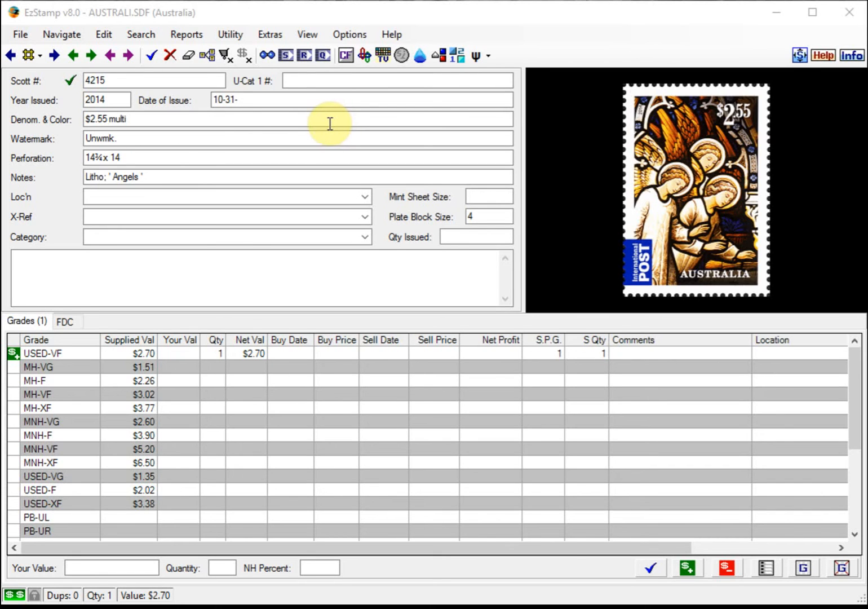
mouse_move(329, 121)
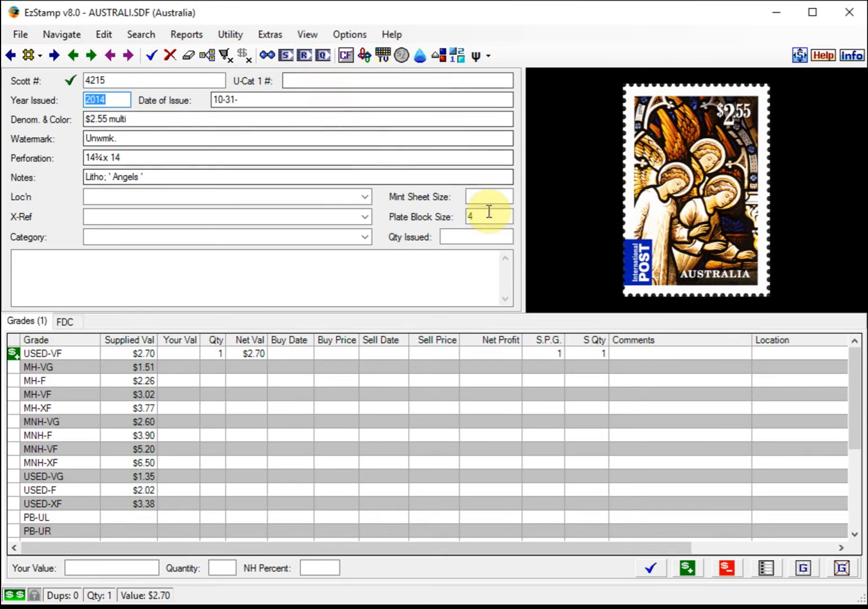
mouse_move(305, 55)
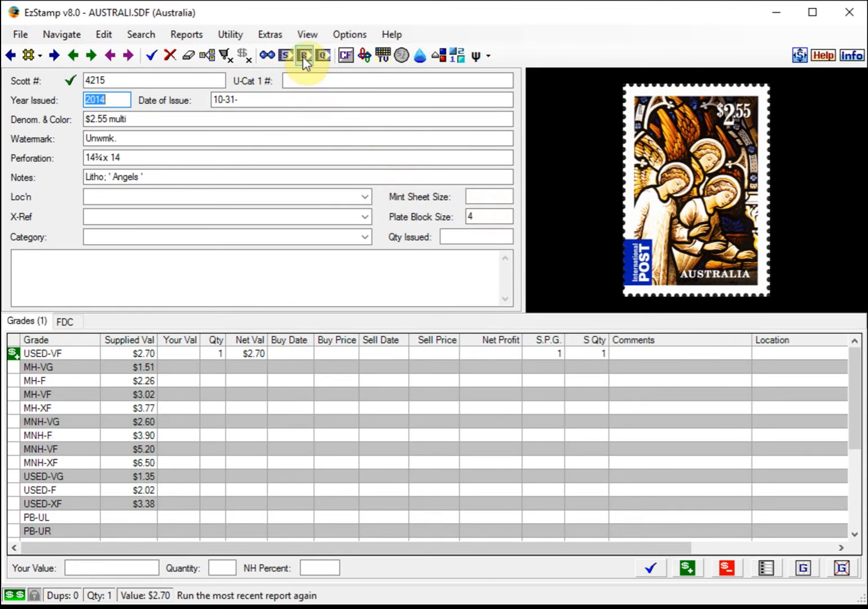
Re-run the Detailed Inventory Report of inventoried Australia stamps from Scott 4022.
click(305, 55)
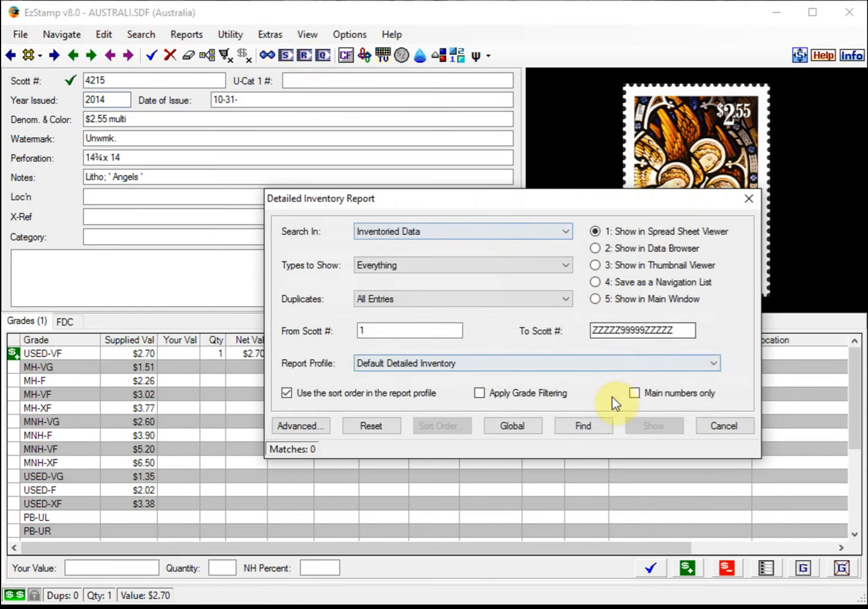
click(583, 425)
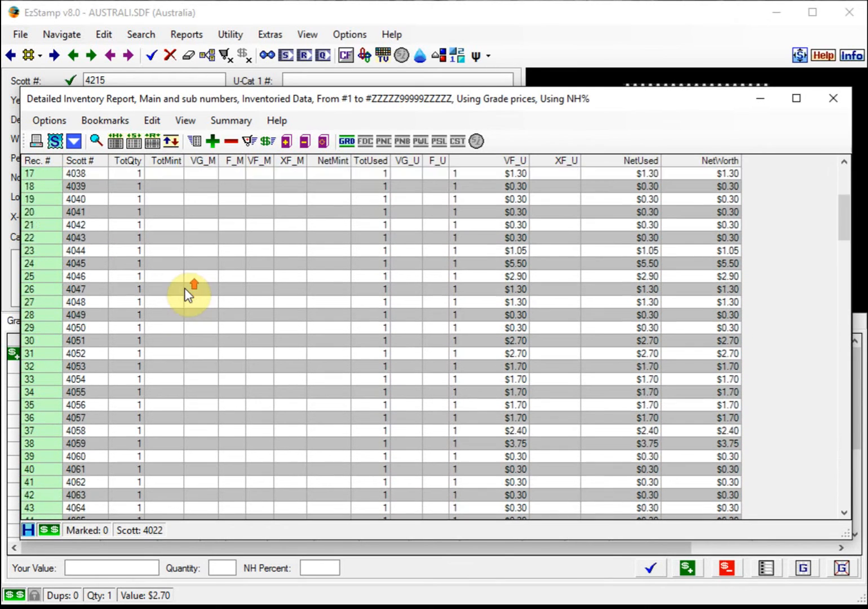
click(54, 140)
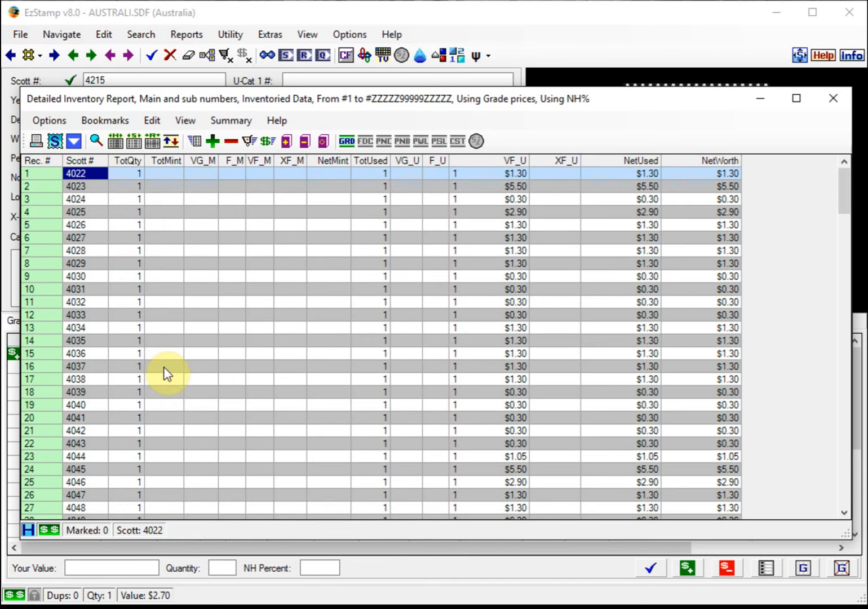
click(49, 120)
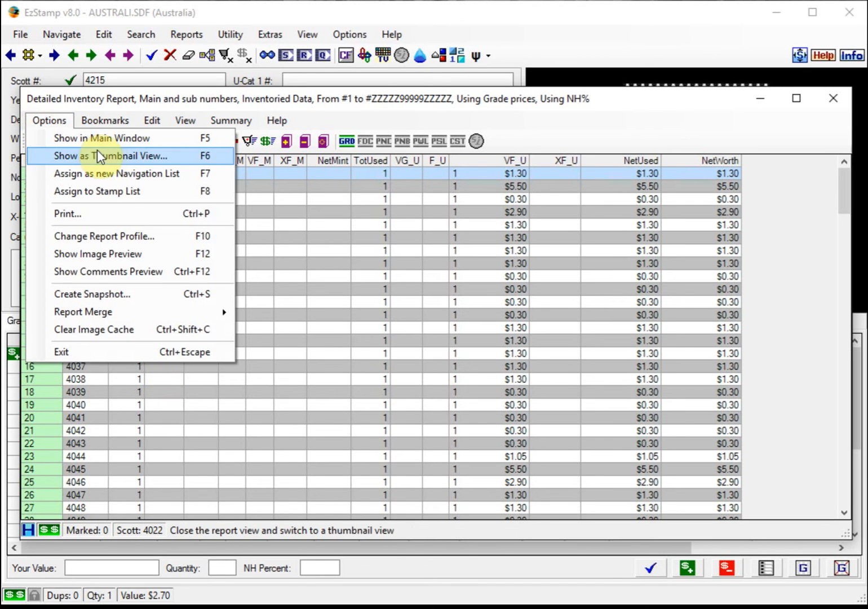
Show the reported stamps as thumbnails and page forward to the next page.
click(115, 156)
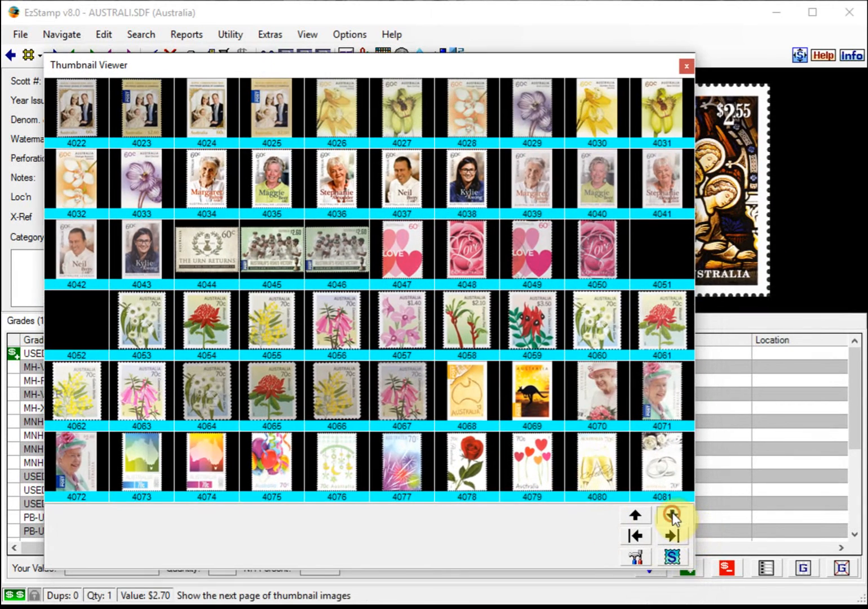
click(672, 534)
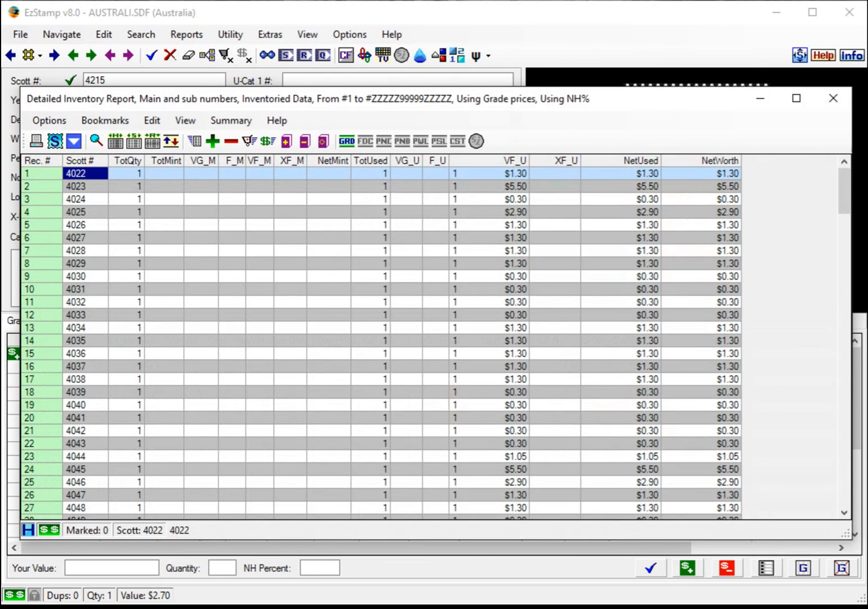
mouse_move(465, 183)
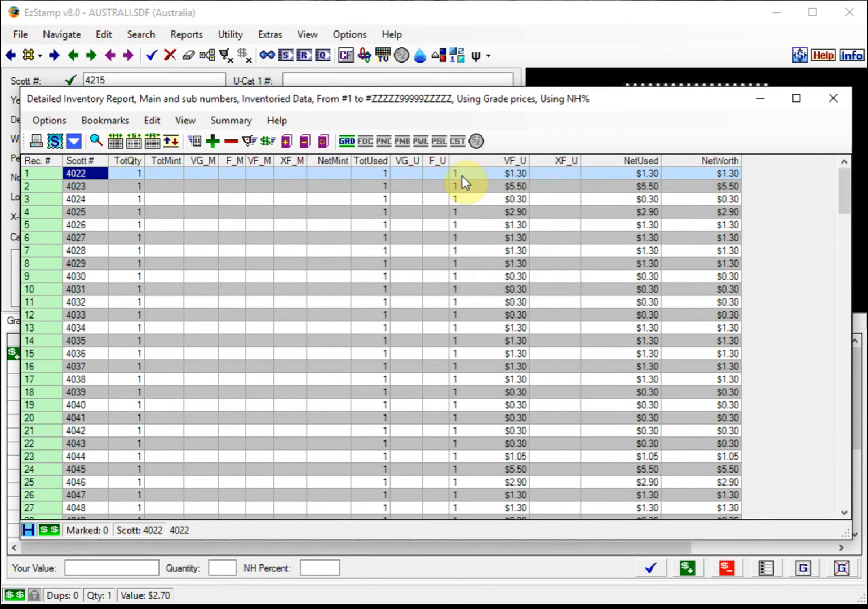
mouse_move(468, 203)
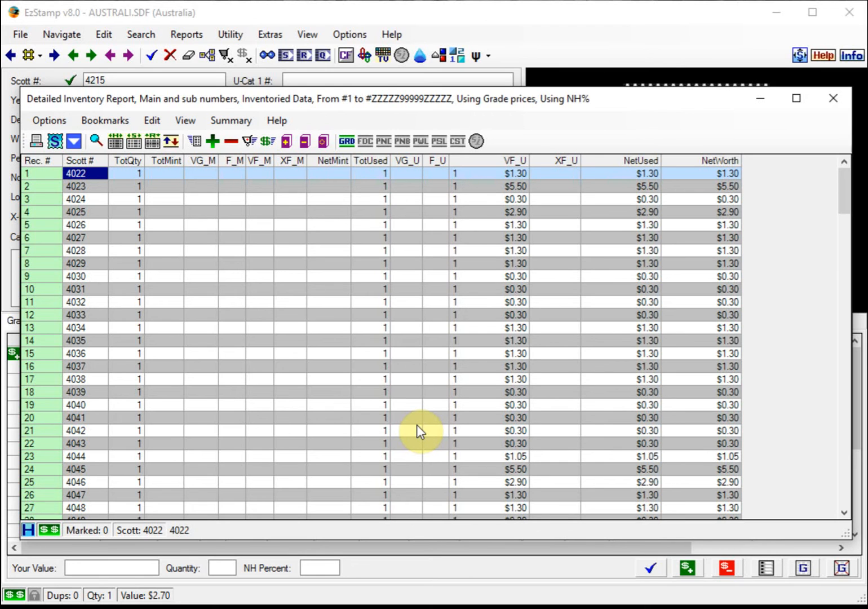
Select stamps 4024, 4028, 4032, 4035, 4039, 4041 and 4045 in the report.
click(256, 366)
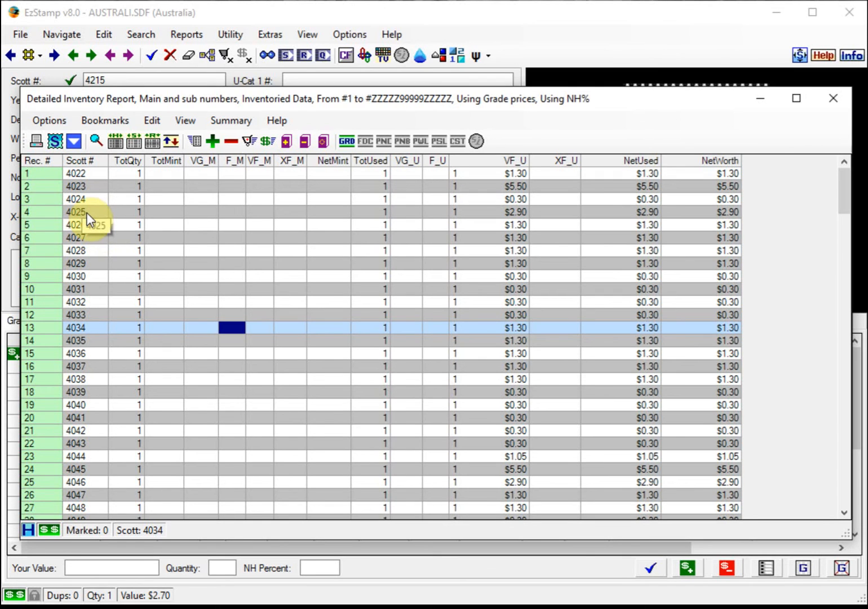
click(77, 211)
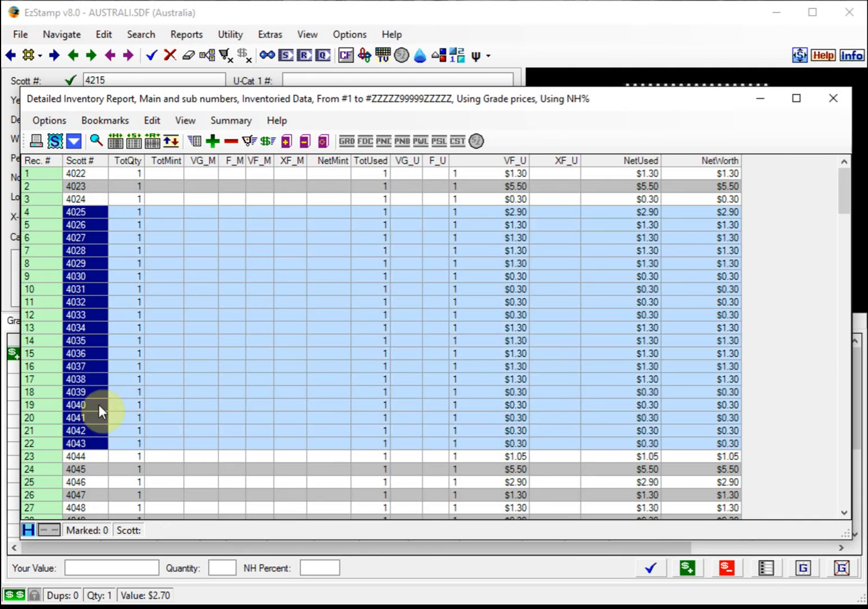
mouse_move(143, 370)
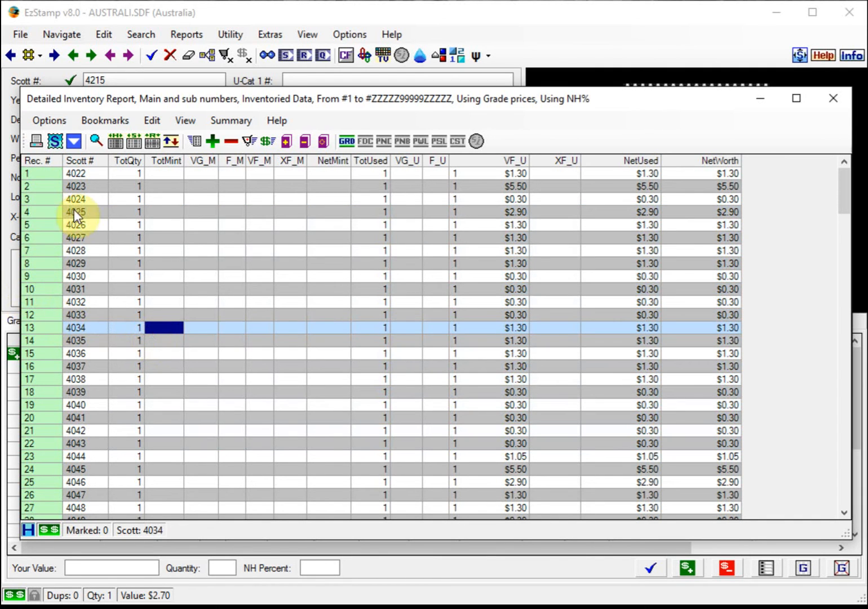
click(75, 199)
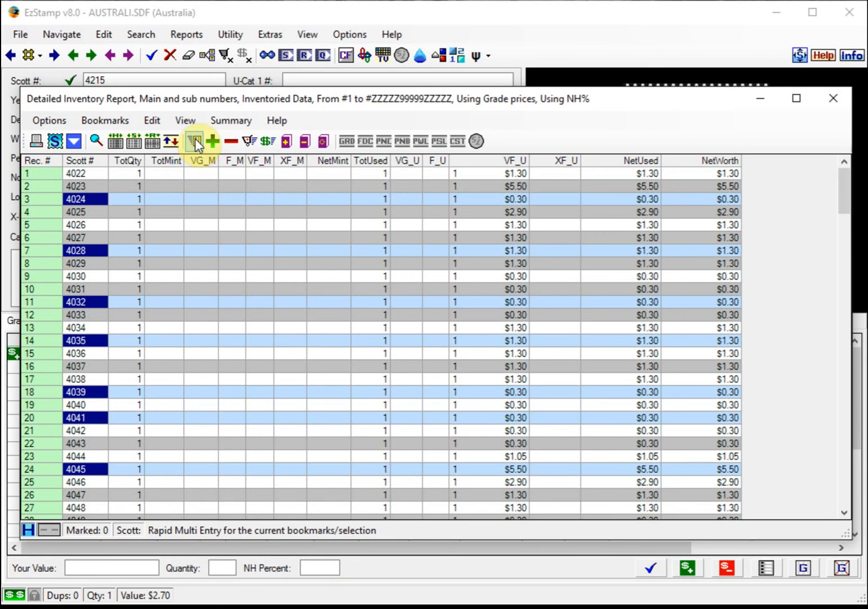
Start a Rapid Multi Entry for the seven stamps with MNH-VF at quantity 1.
click(194, 140)
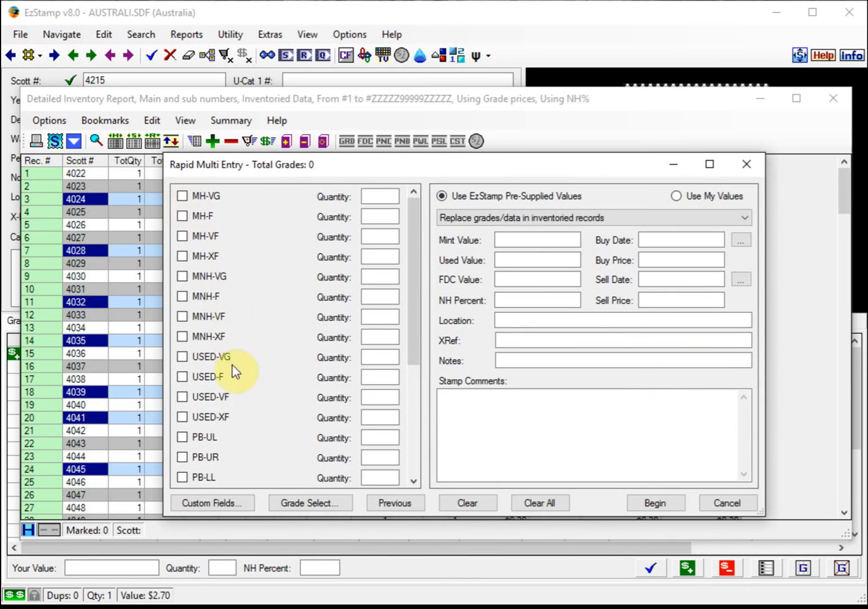
mouse_move(205, 376)
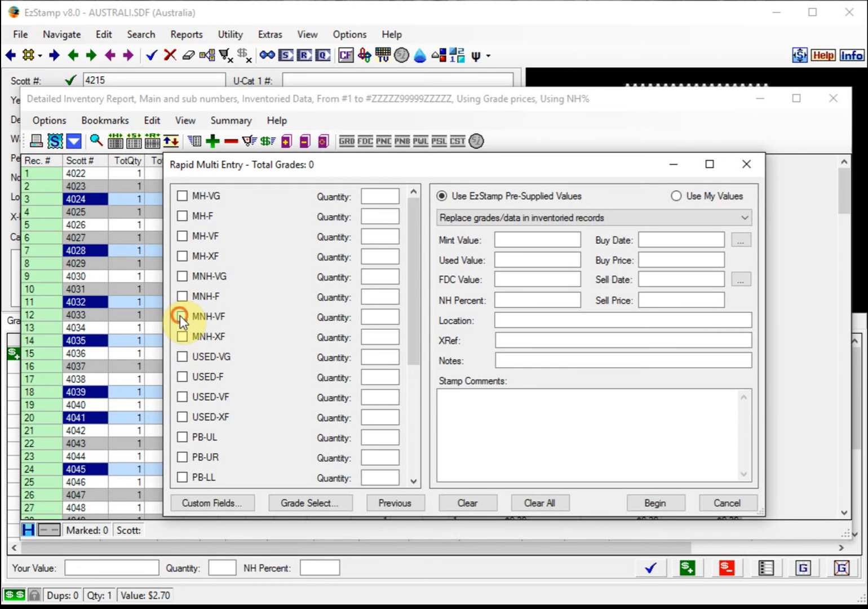
click(182, 316)
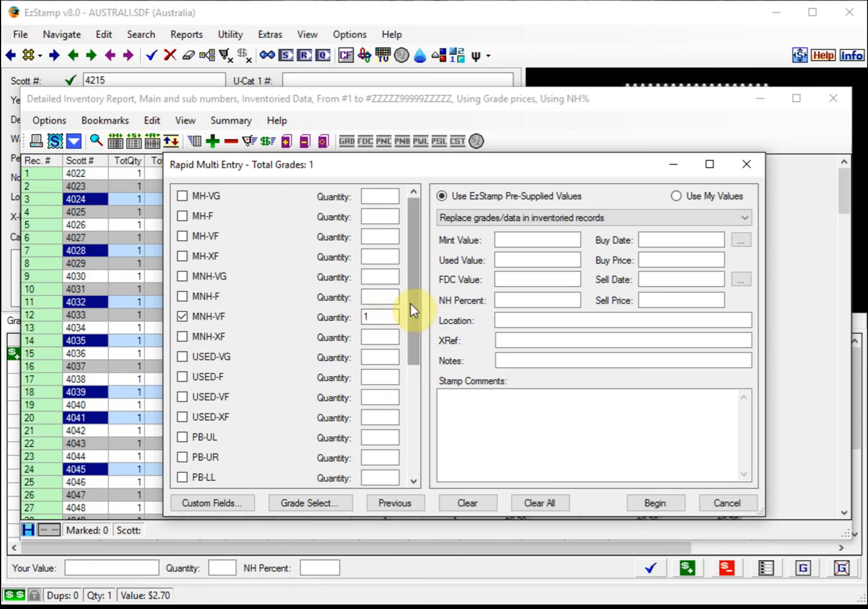
mouse_move(446, 292)
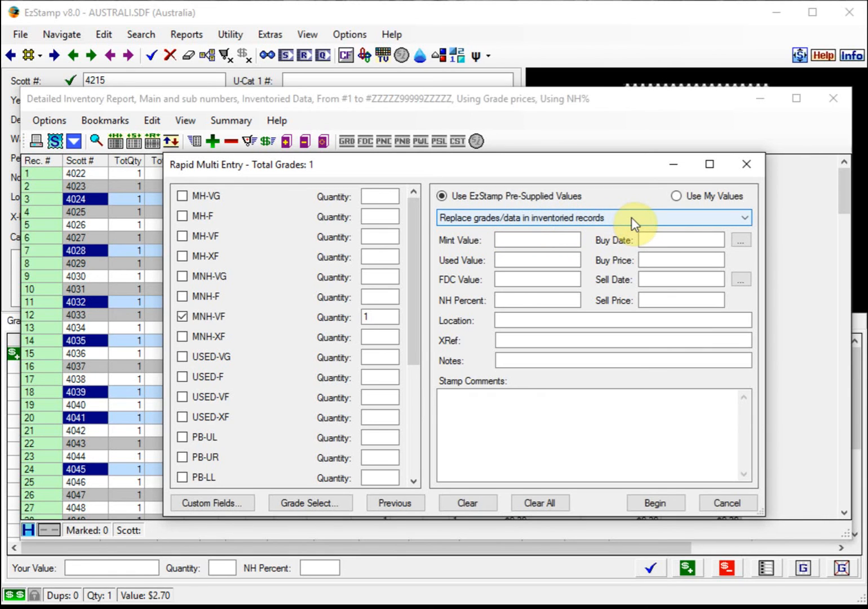
Choose 'Replace grades/data in inventoried records' and begin the bulk entry.
click(598, 218)
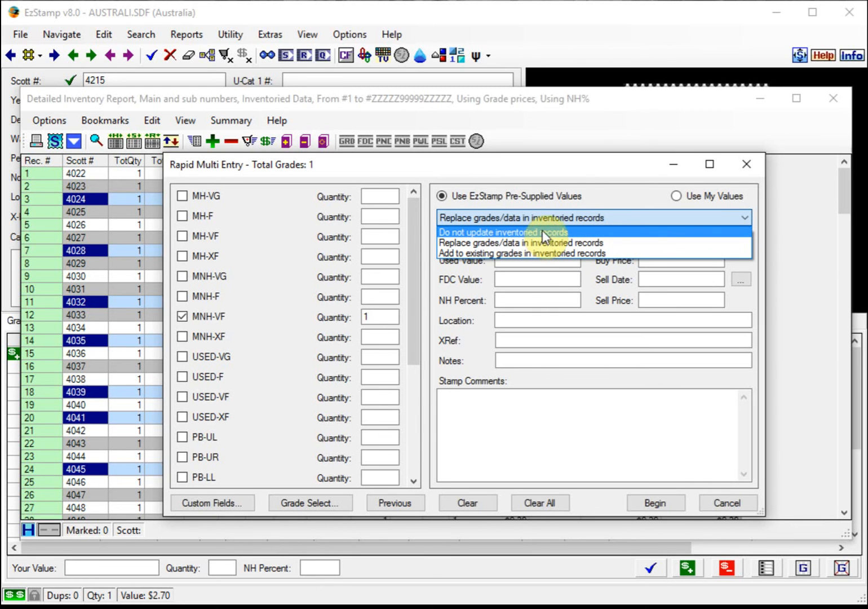
mouse_move(549, 243)
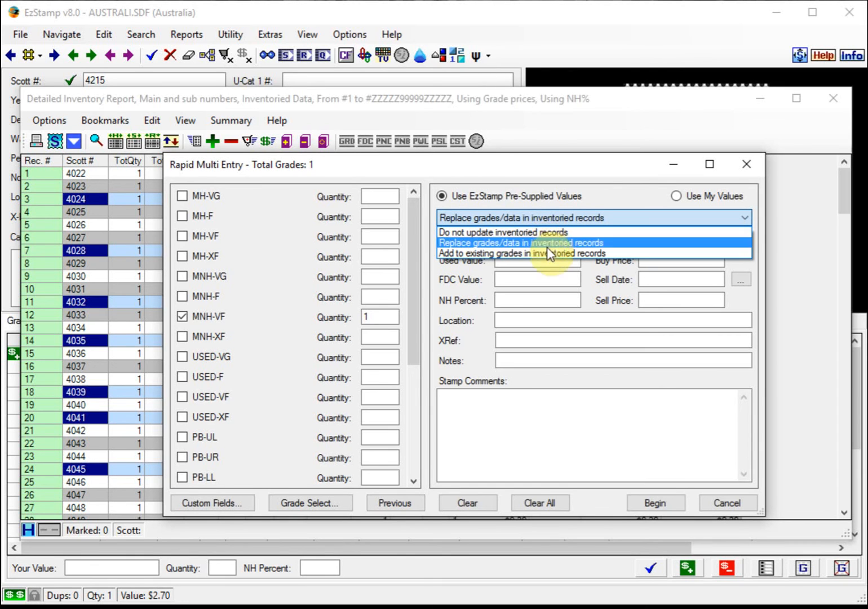
mouse_move(522, 254)
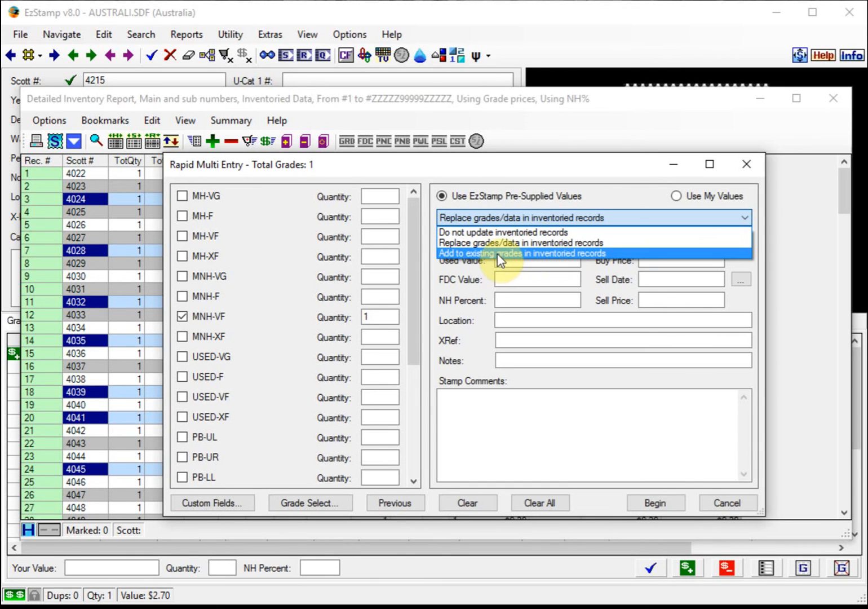
mouse_move(488, 261)
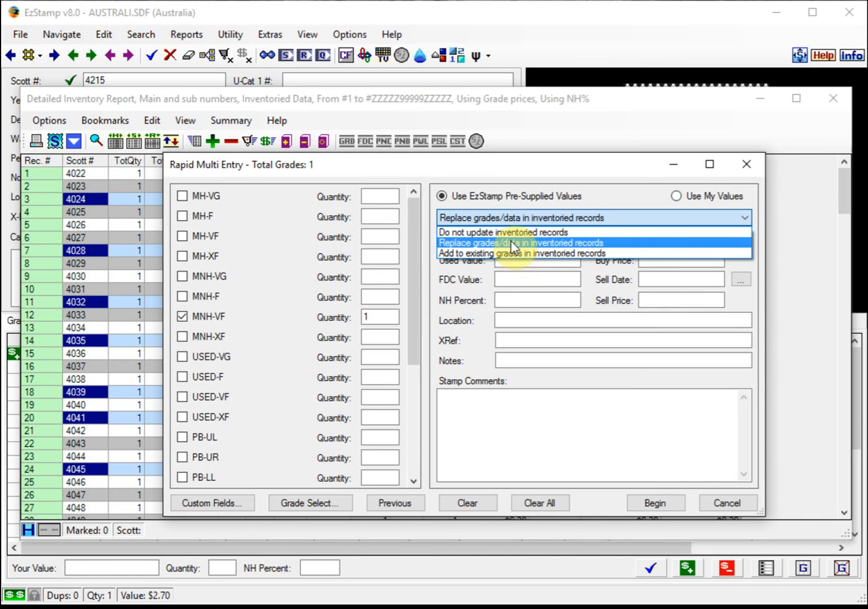
click(521, 243)
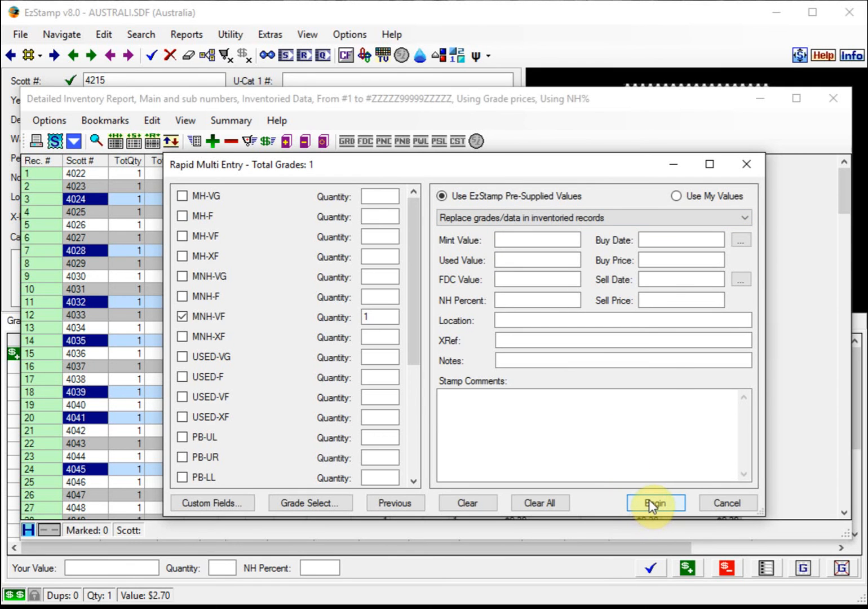
click(656, 502)
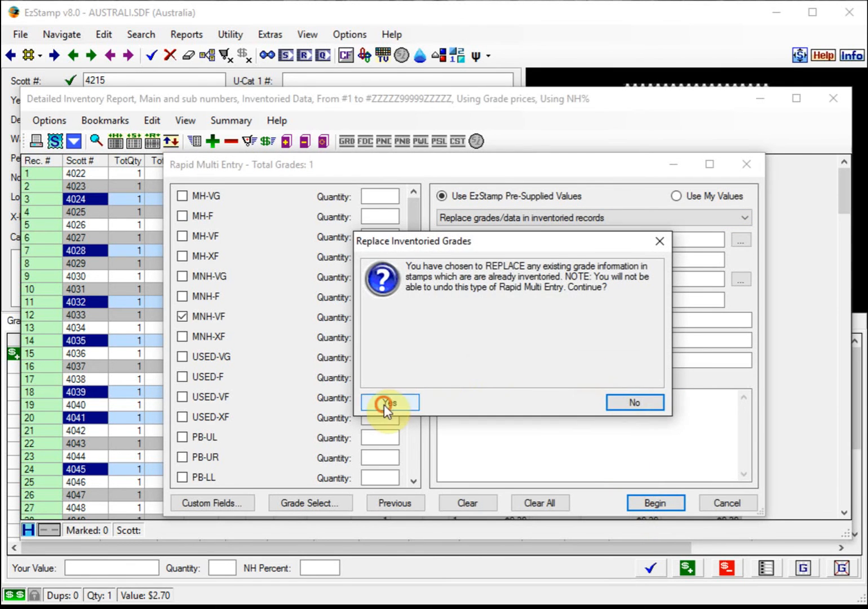
Confirm replacing the inventoried grades with mint VF copies.
click(389, 402)
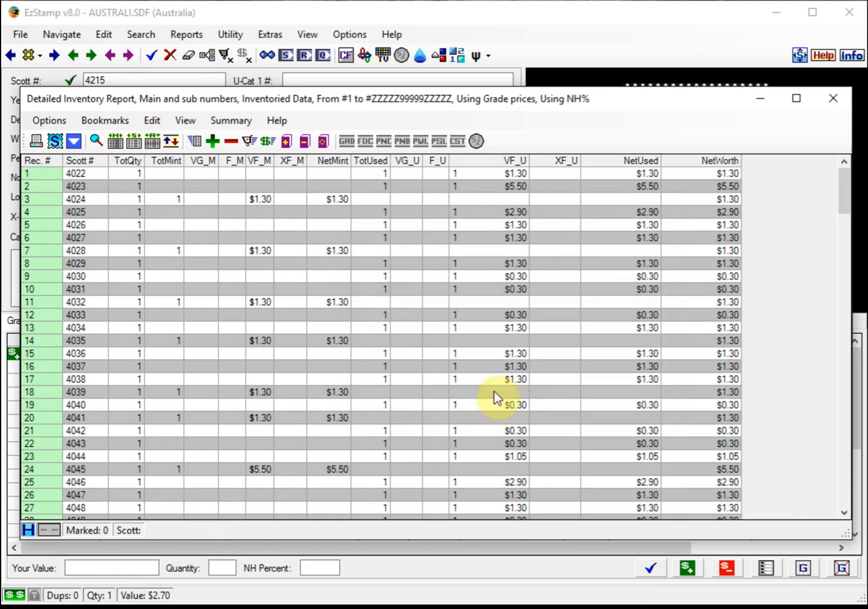
mouse_move(244, 211)
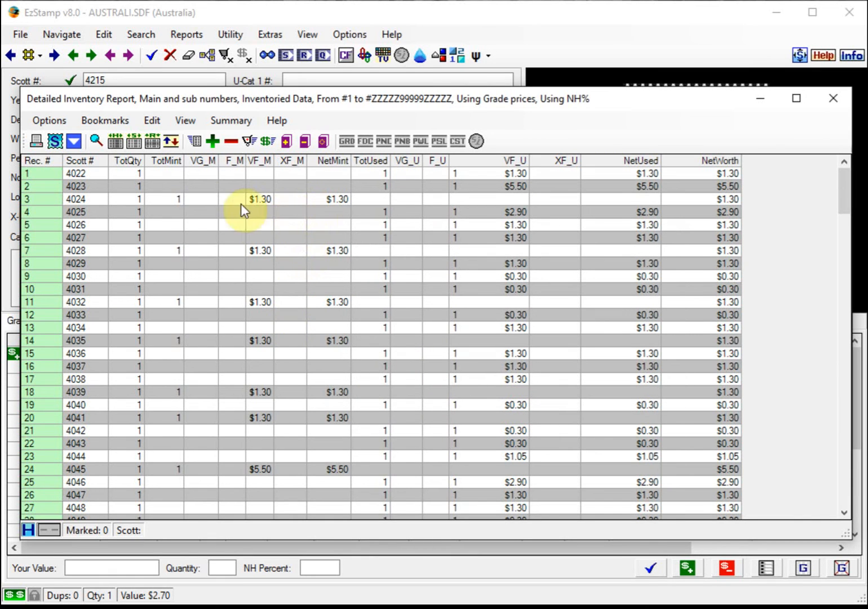
mouse_move(334, 427)
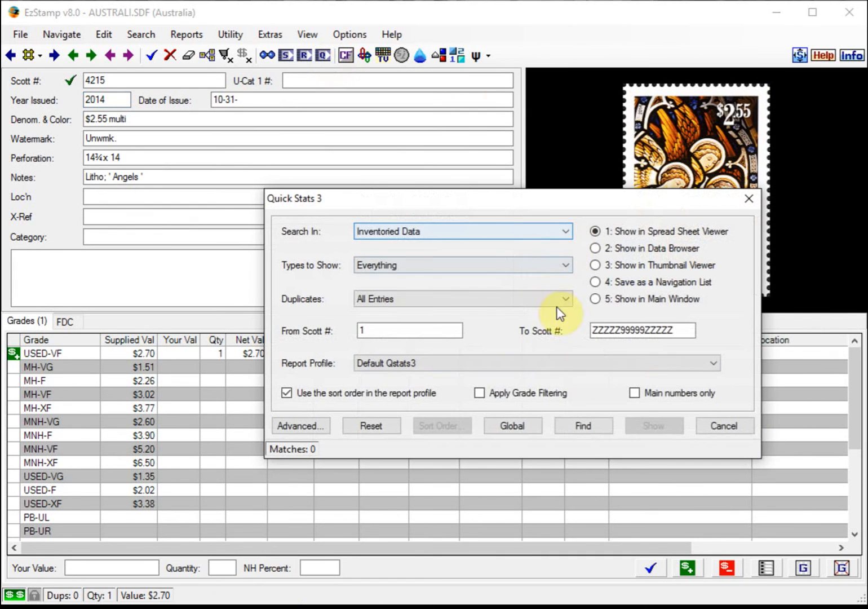
Show the Quick Stats report, then re-run it to list stamps in Scott order.
click(583, 426)
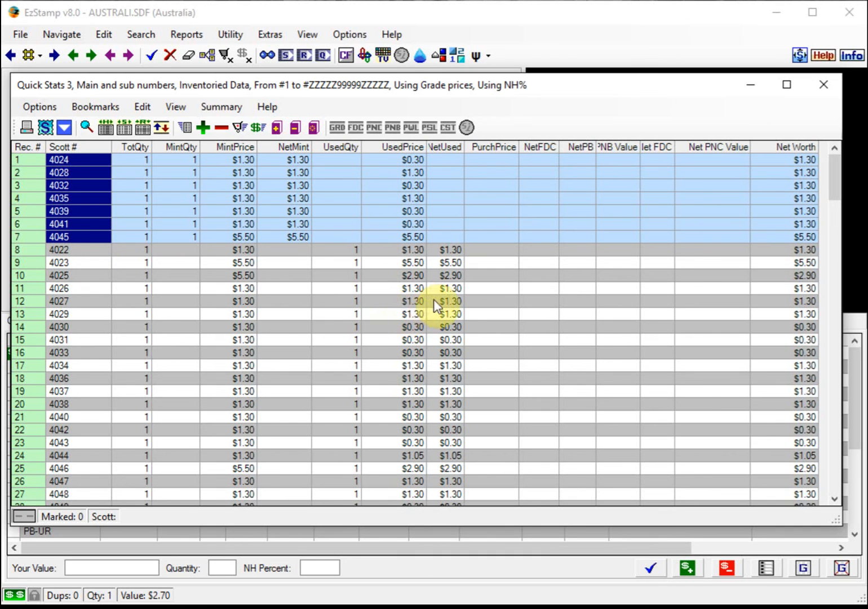
mouse_move(459, 345)
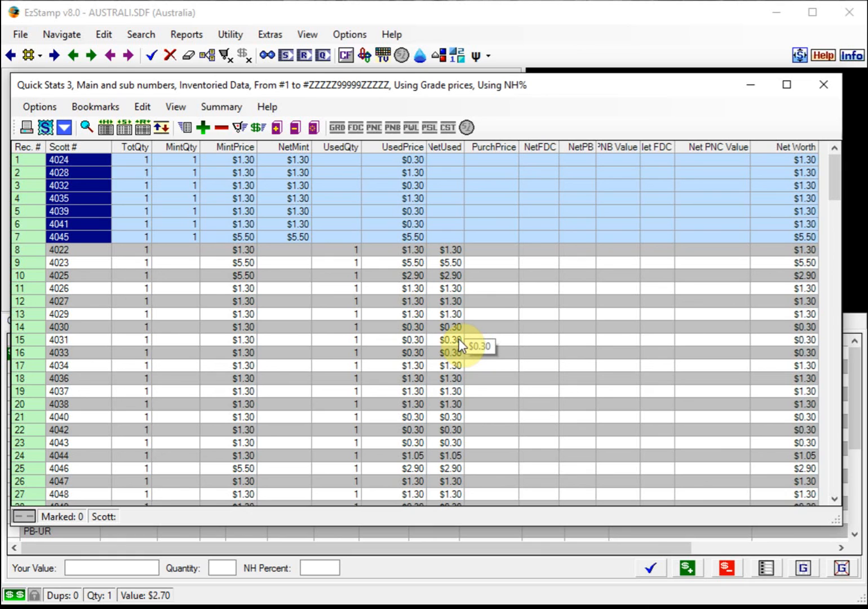
mouse_move(702, 341)
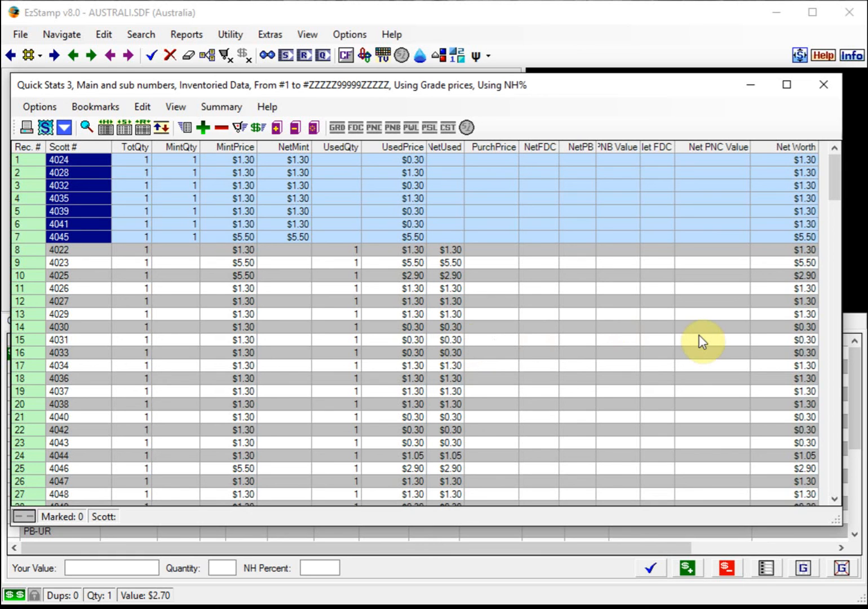
mouse_move(597, 368)
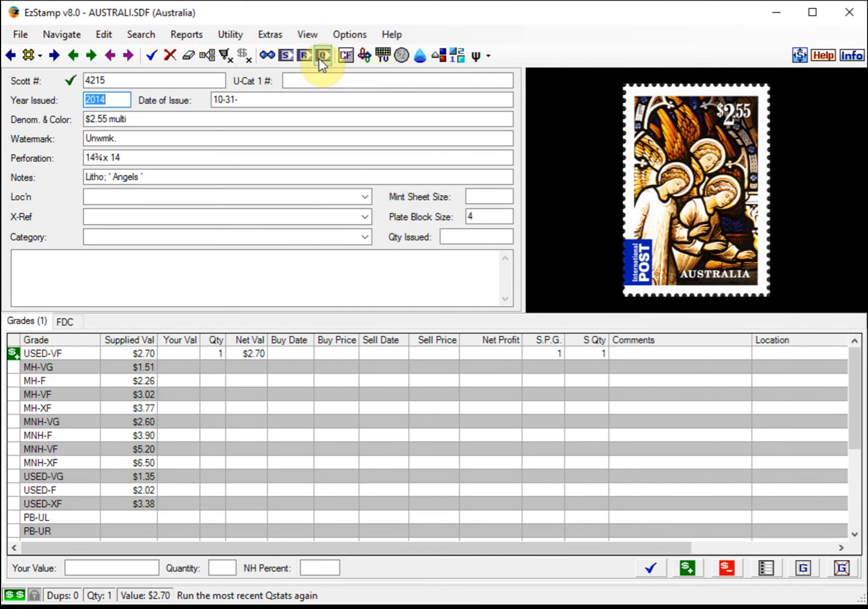
click(322, 55)
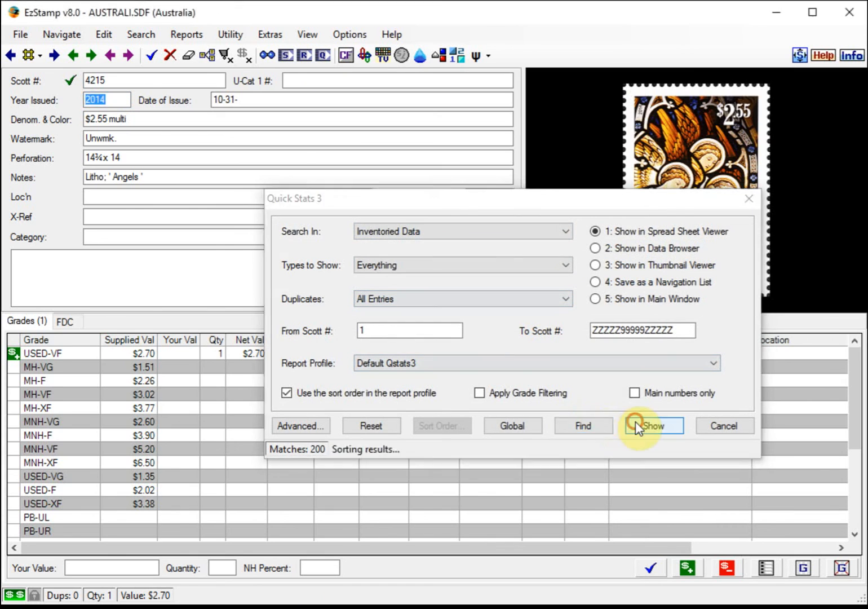
click(652, 426)
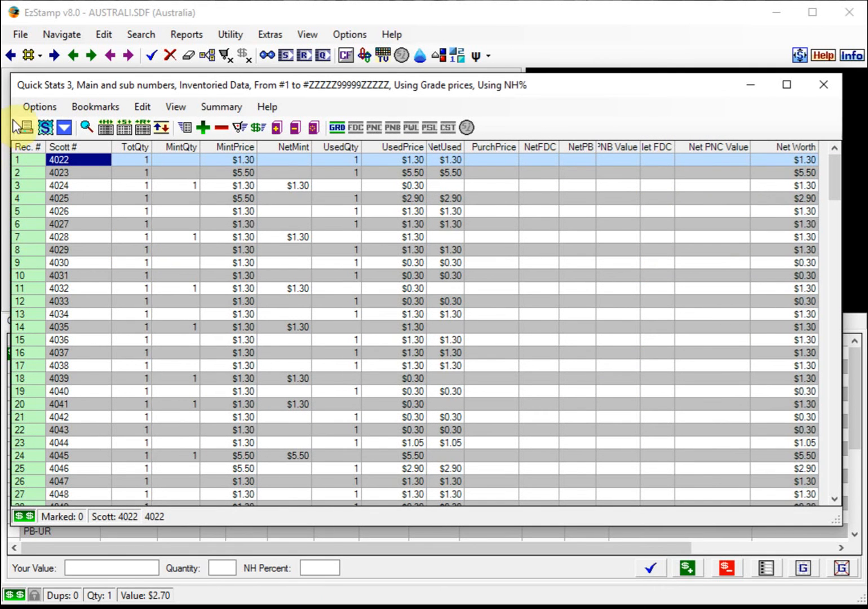
click(39, 106)
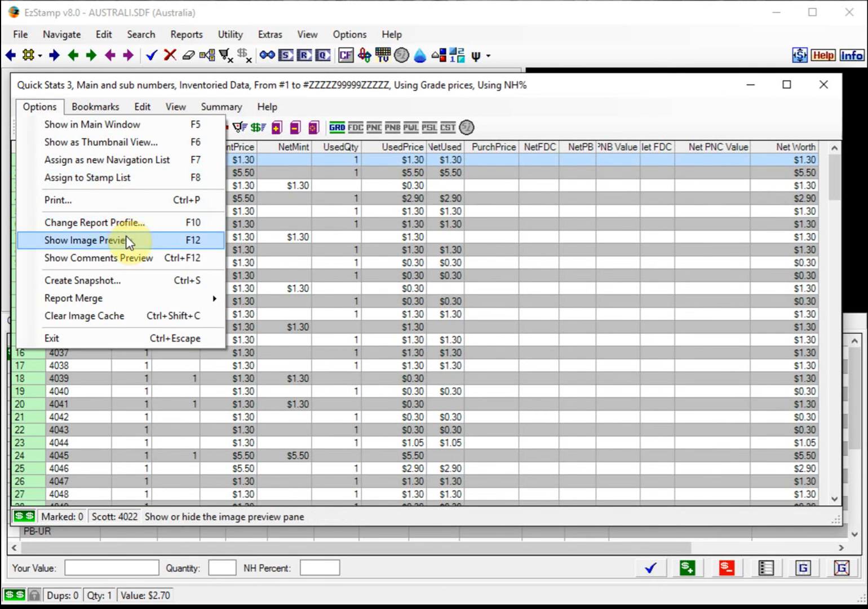
mouse_move(129, 222)
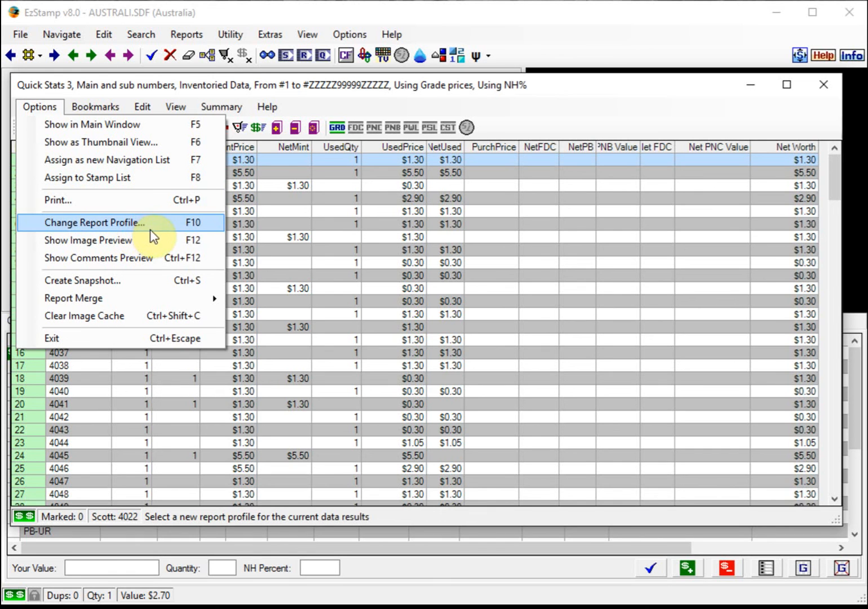
Turn on image preview and view the Orange Blossom Orchid picture for stamp 4032.
click(87, 239)
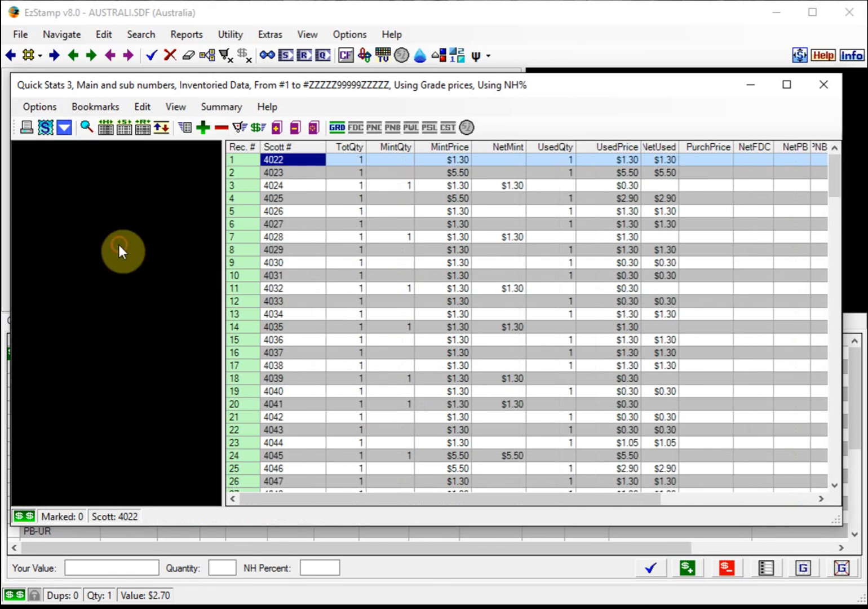
click(273, 416)
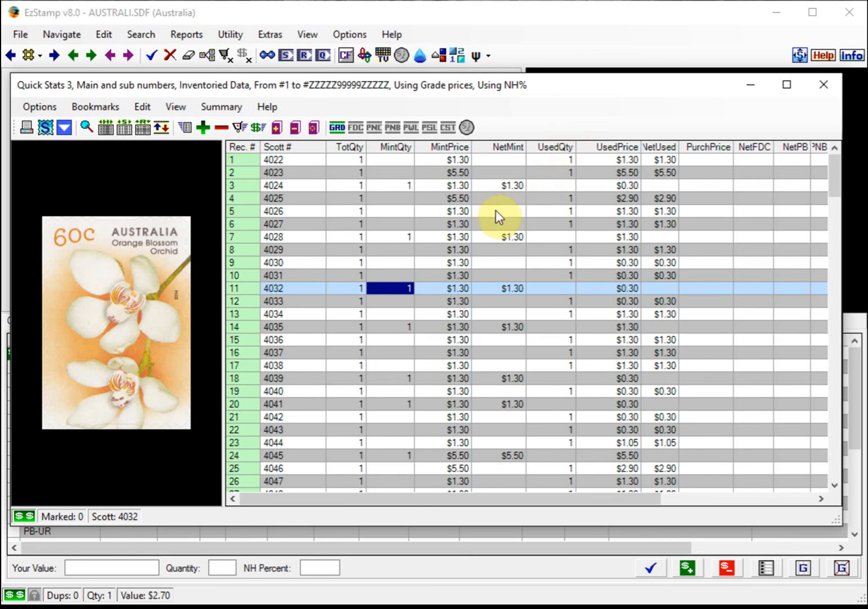
mouse_move(507, 219)
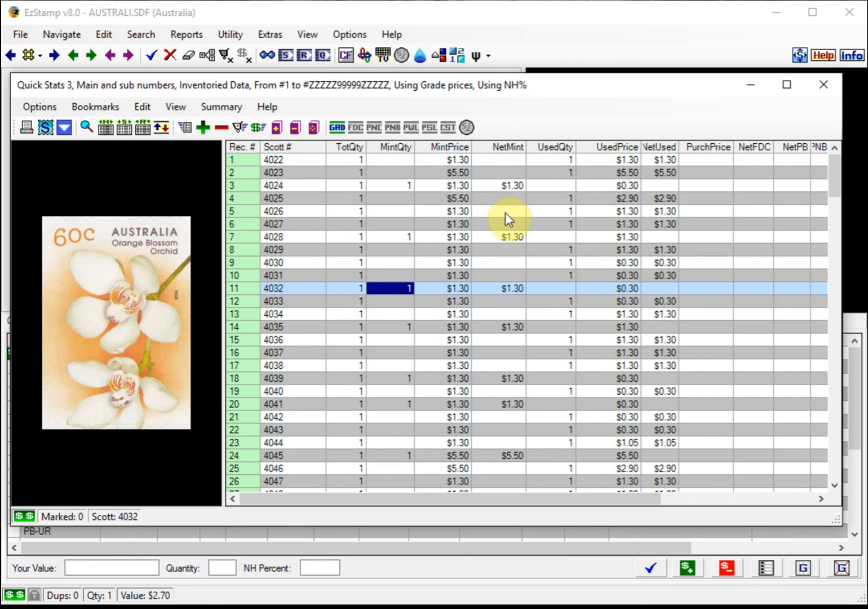